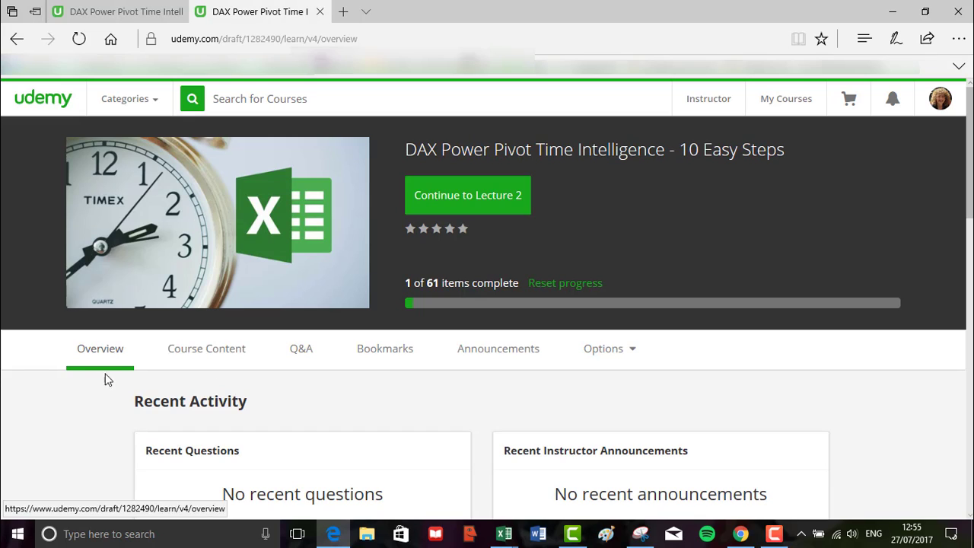
Show the course contents and expand Section 1 Introduction to reveal the course zip link
scroll(down, 3)
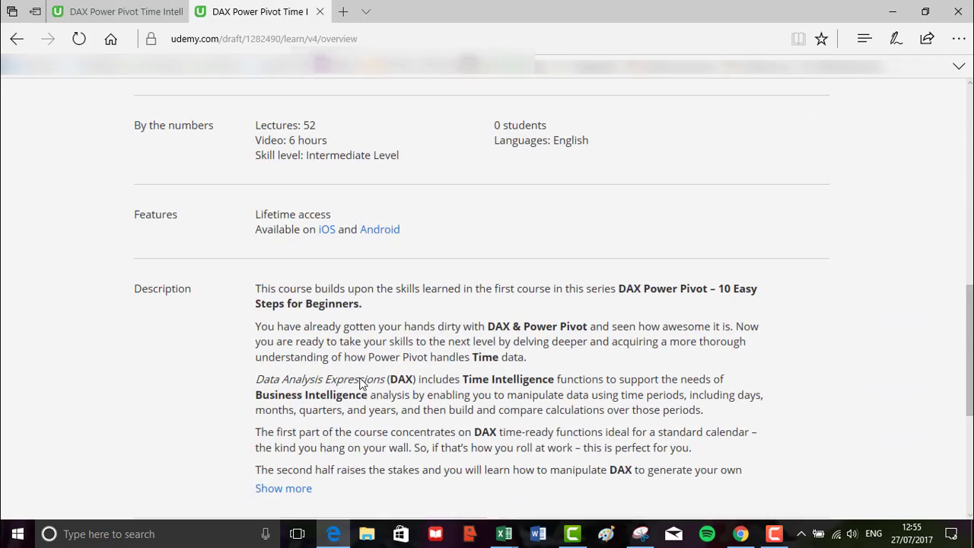
scroll(up, 3)
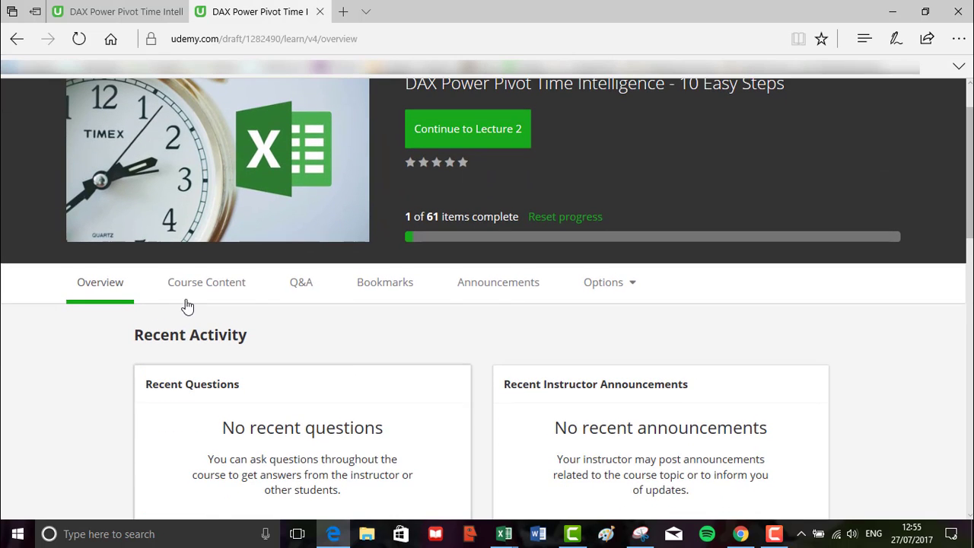
click(206, 282)
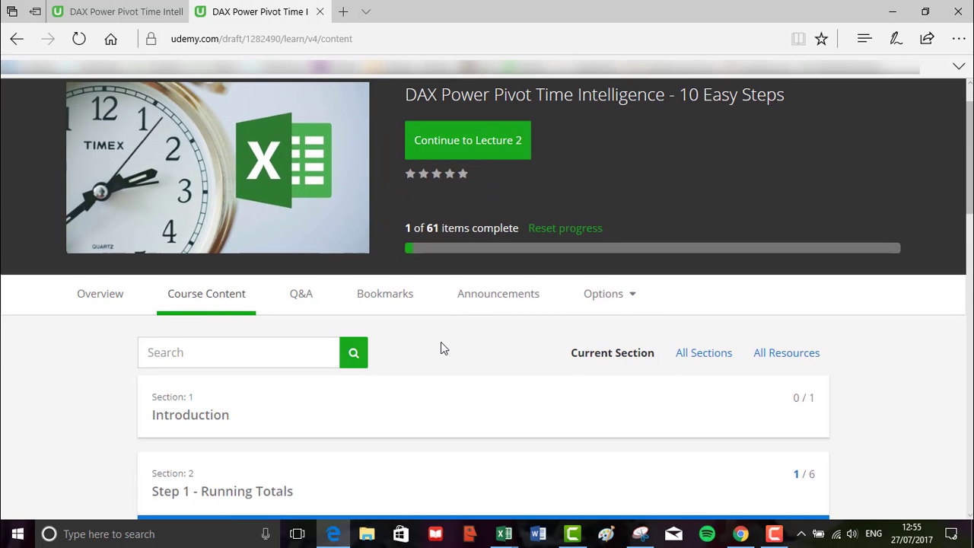
scroll(down, 3)
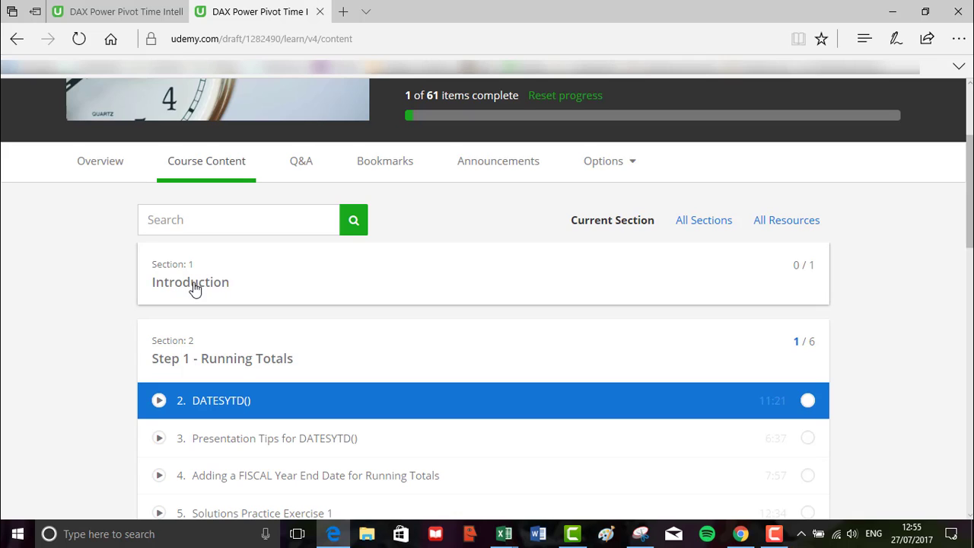
click(190, 281)
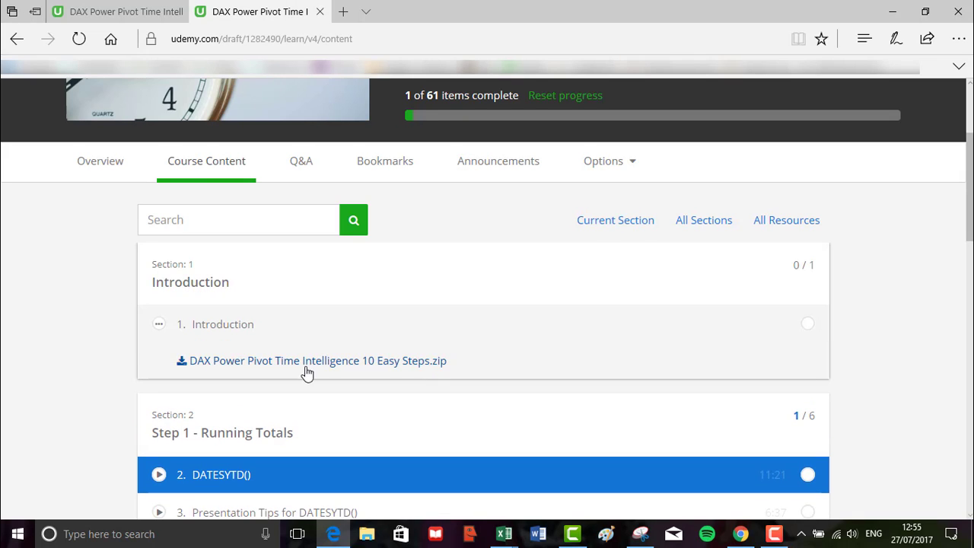
mouse_move(393, 373)
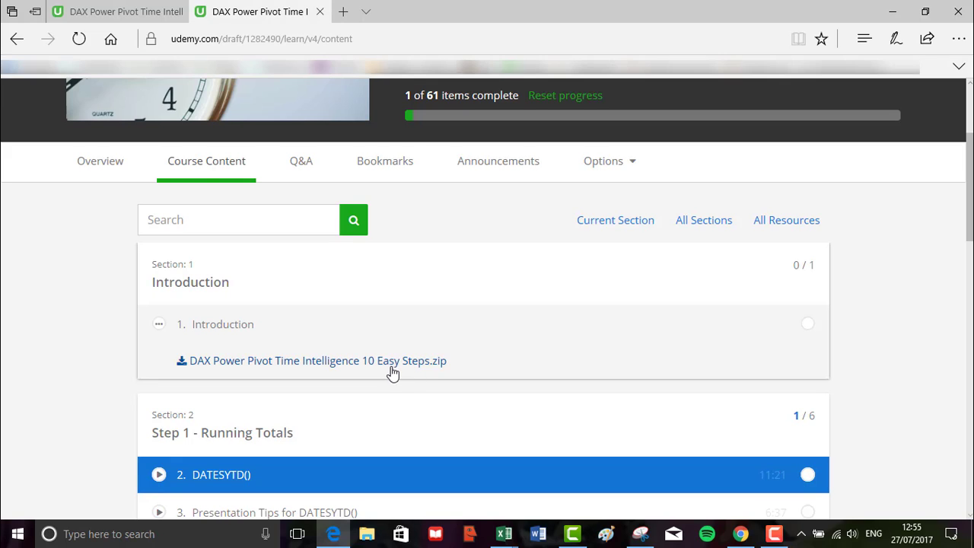
mouse_move(388, 369)
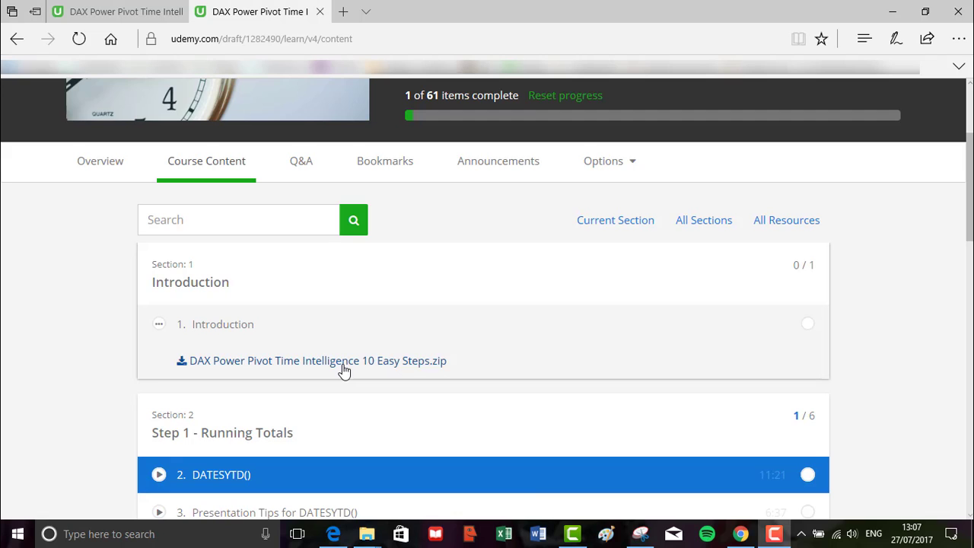
Download the course zip file and save it to the Downloads folder
click(317, 359)
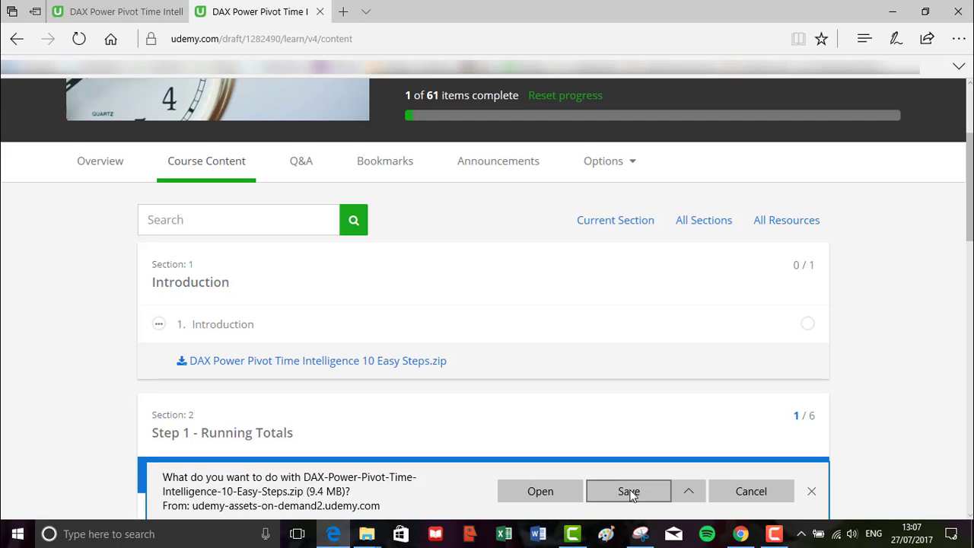
click(629, 490)
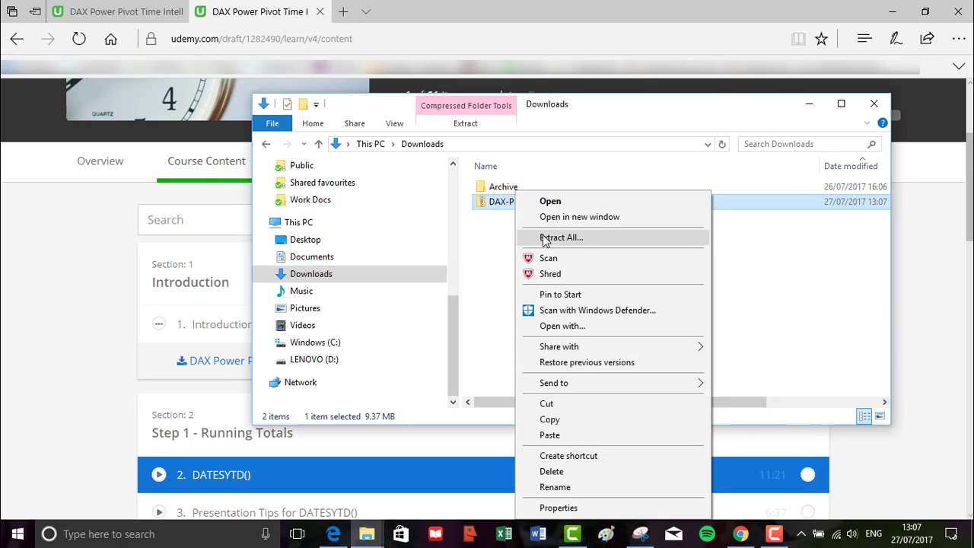
Extract the course zip to its suggested folder and select the Sales Report TI workbook
click(561, 237)
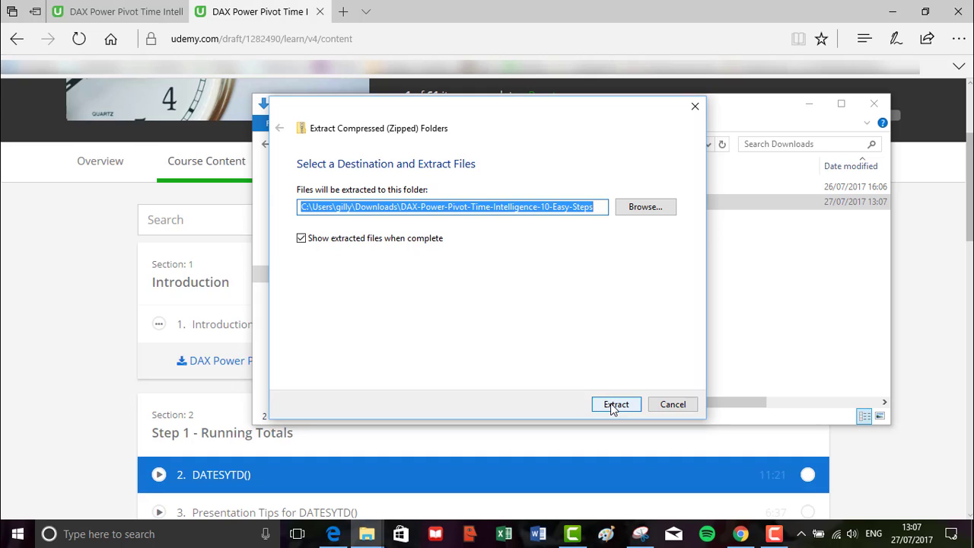
click(615, 404)
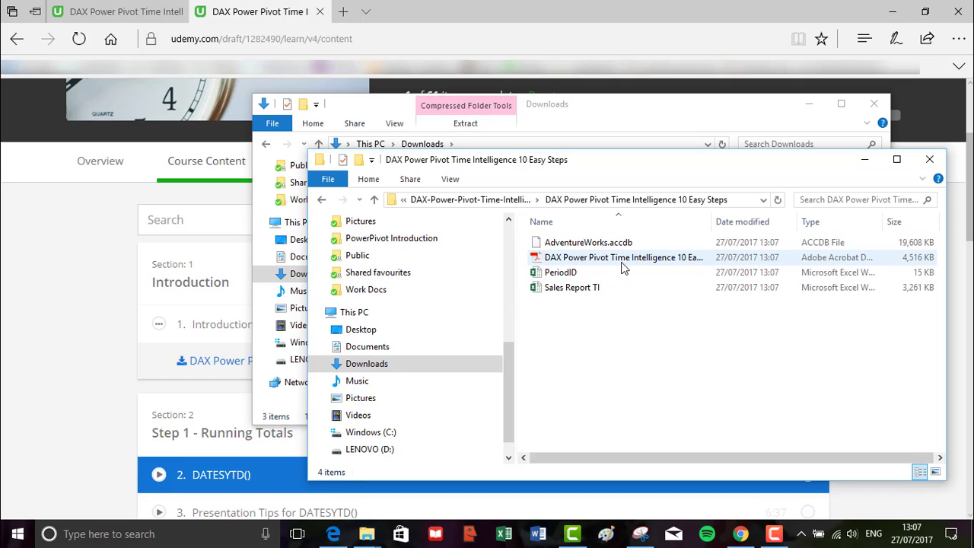
mouse_move(623, 257)
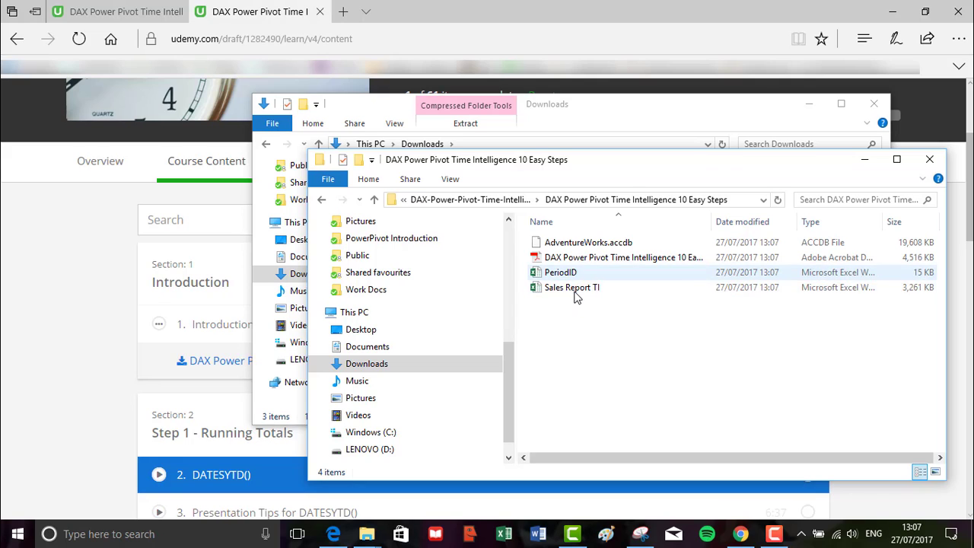
mouse_move(561, 272)
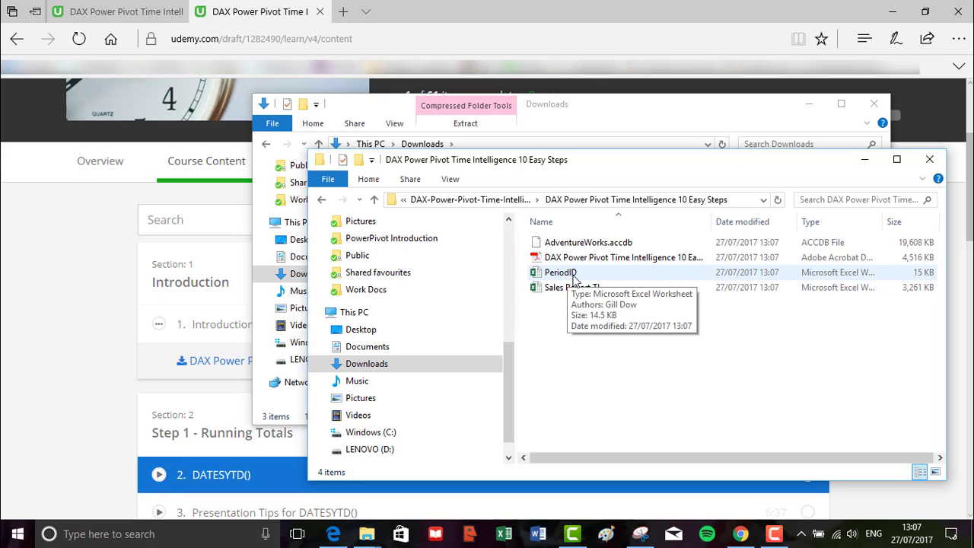
mouse_move(555, 308)
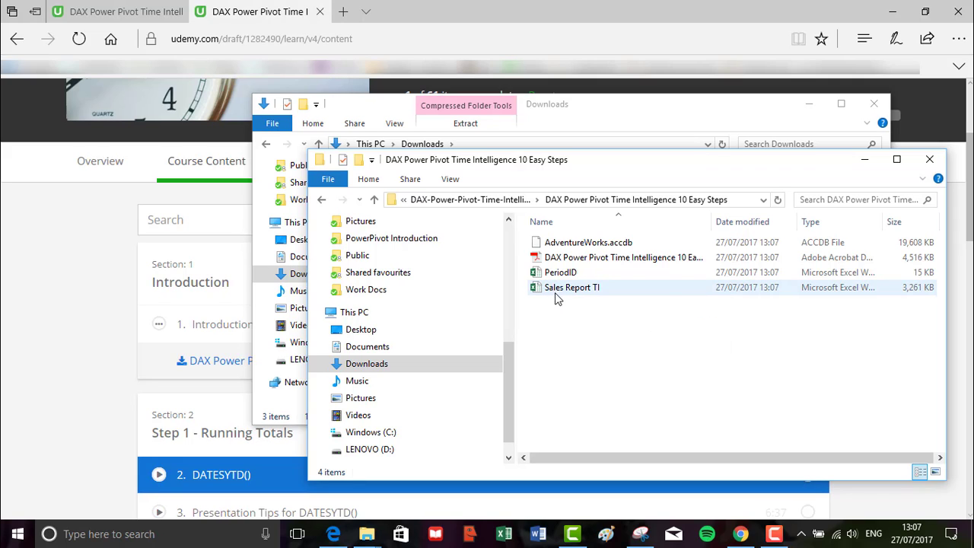
mouse_move(571, 287)
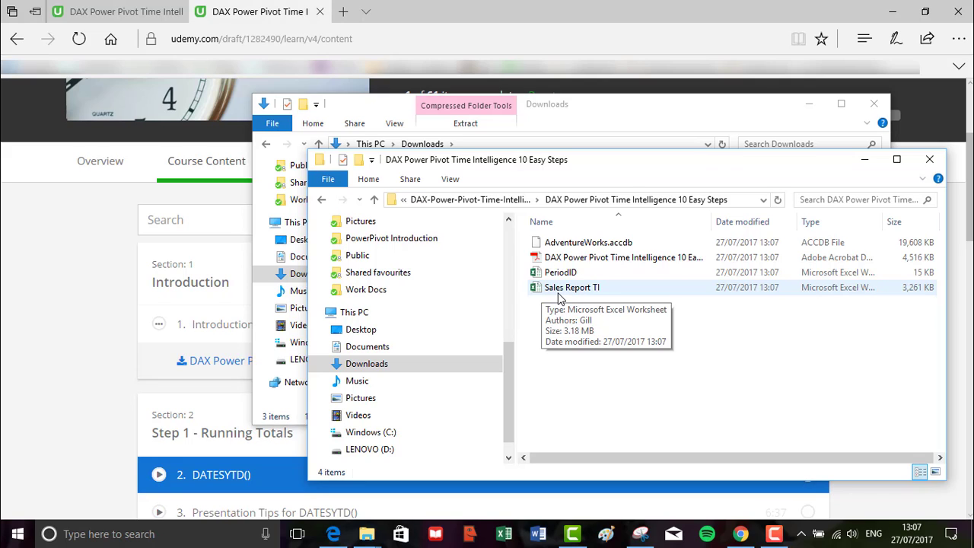
click(572, 287)
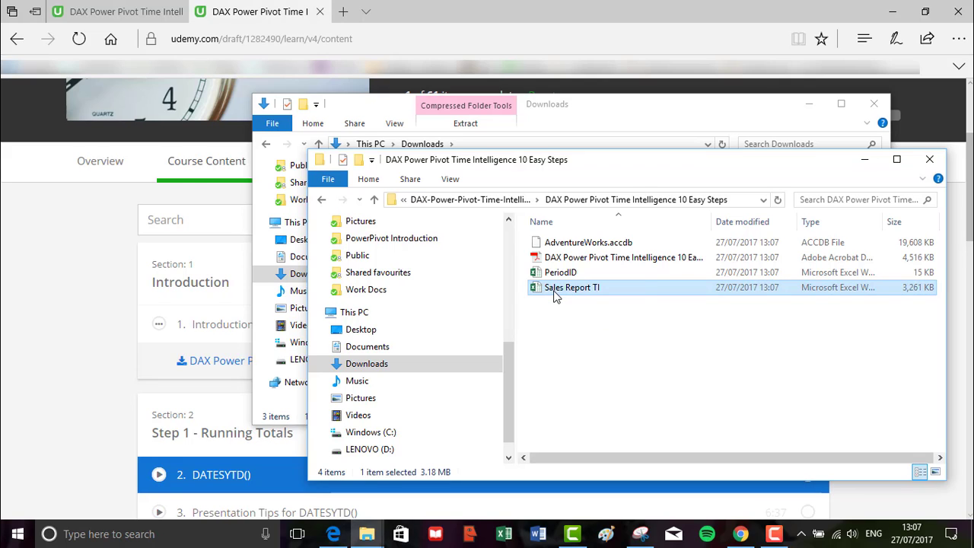
Open Sales Report TI in Excel and enable editing from Protected View
double_click(573, 287)
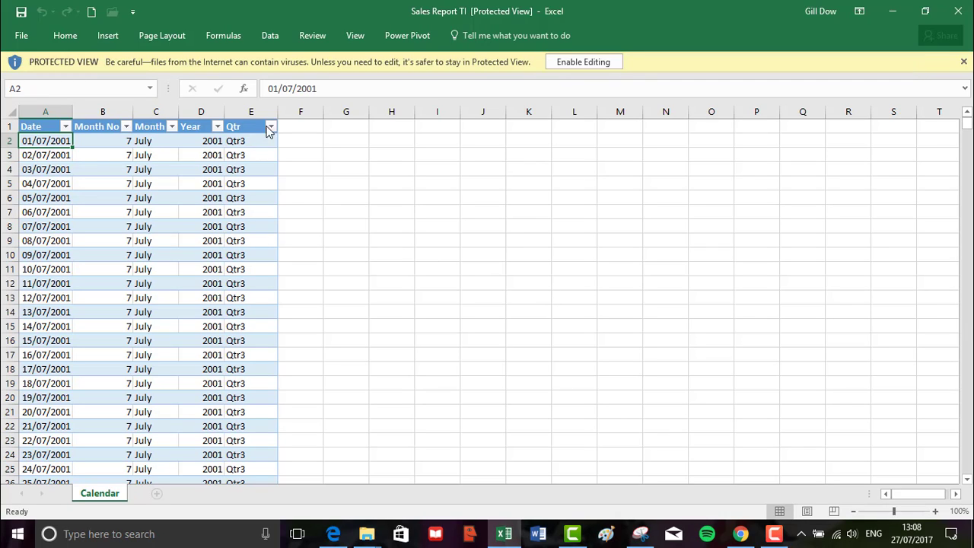
mouse_move(279, 67)
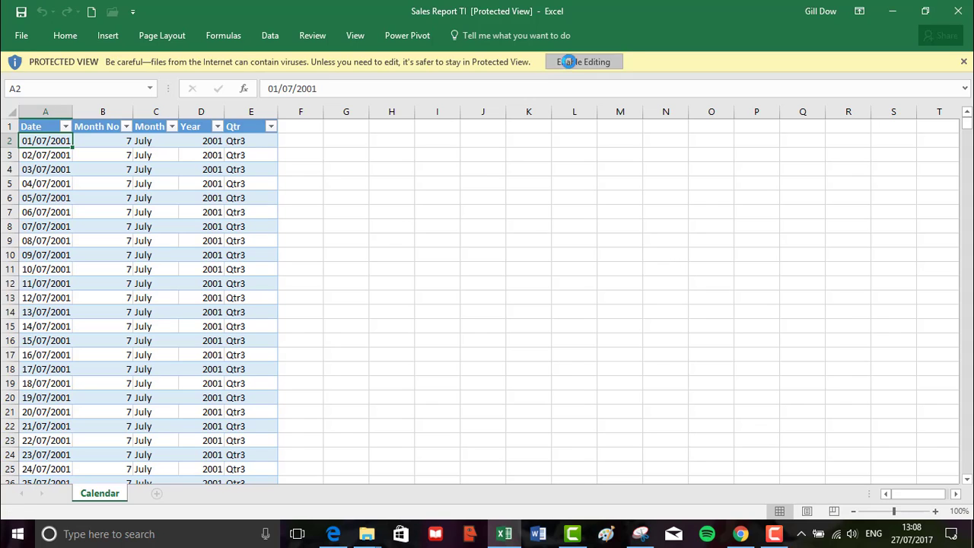
click(583, 62)
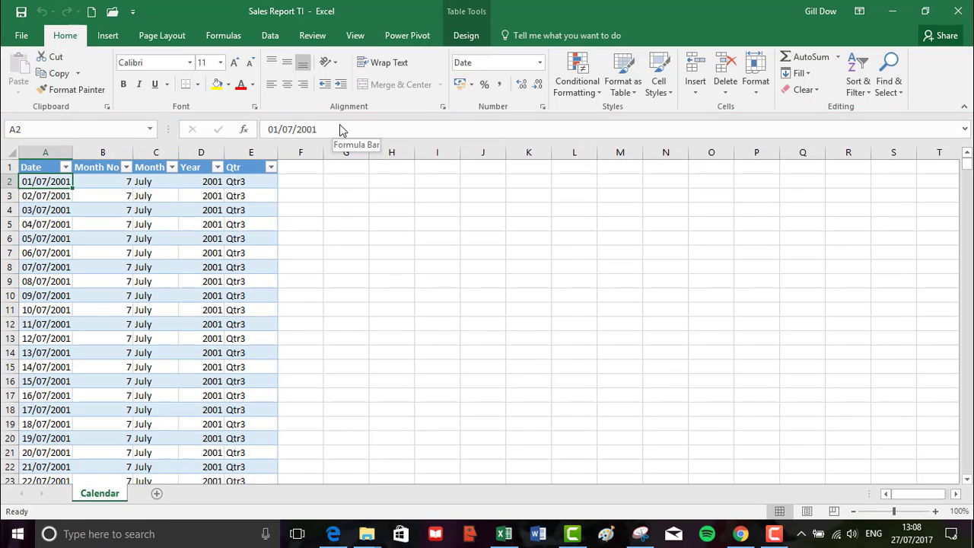
mouse_move(325, 183)
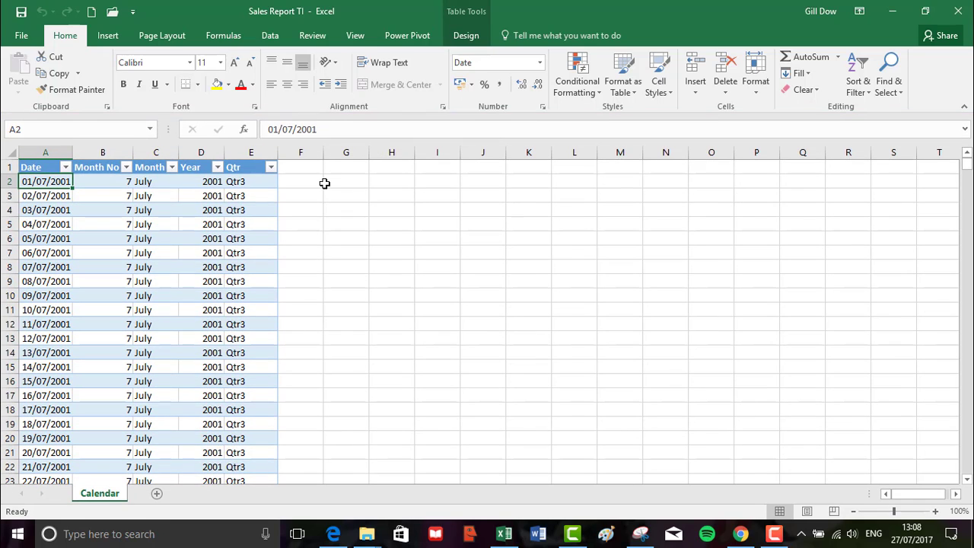
mouse_move(320, 186)
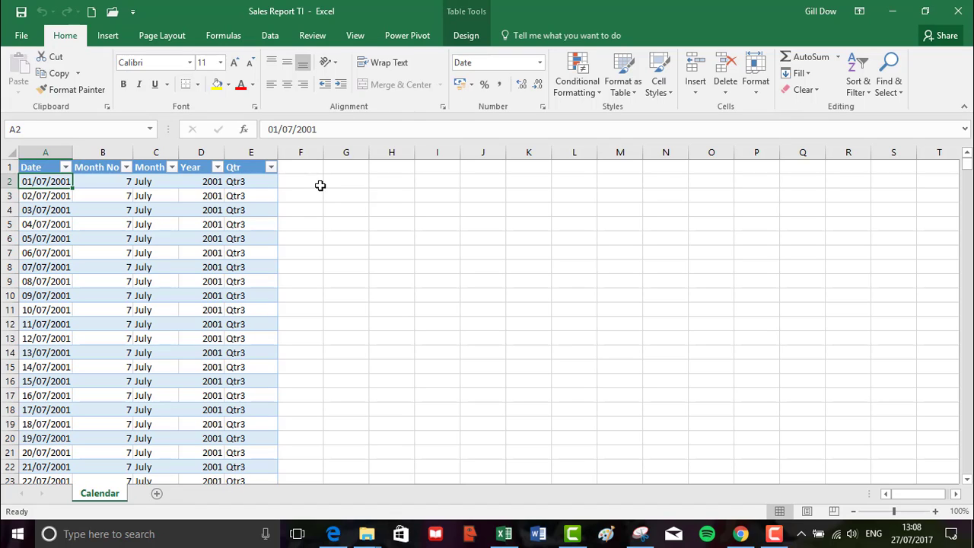
mouse_move(407, 35)
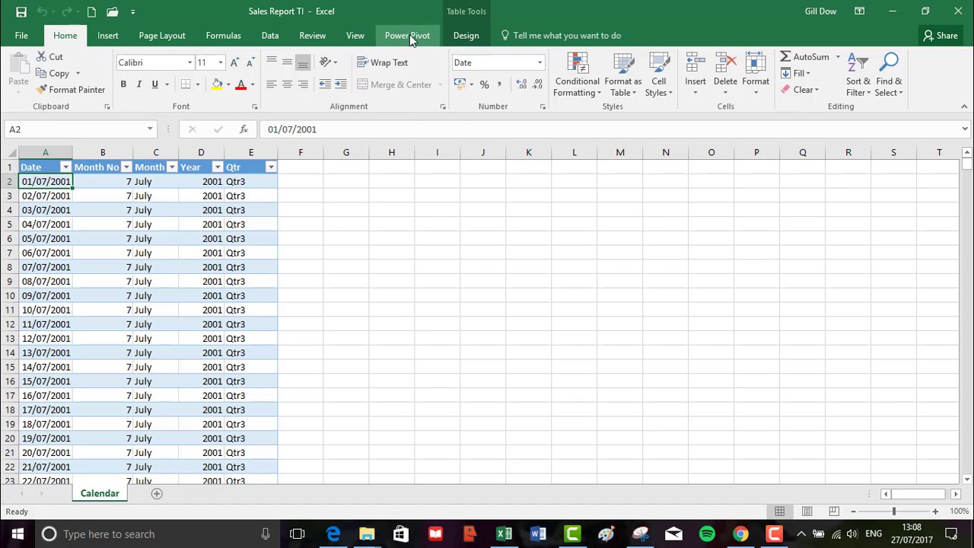
Open the Sales Report TI data model via Power Pivot > Manage
click(407, 35)
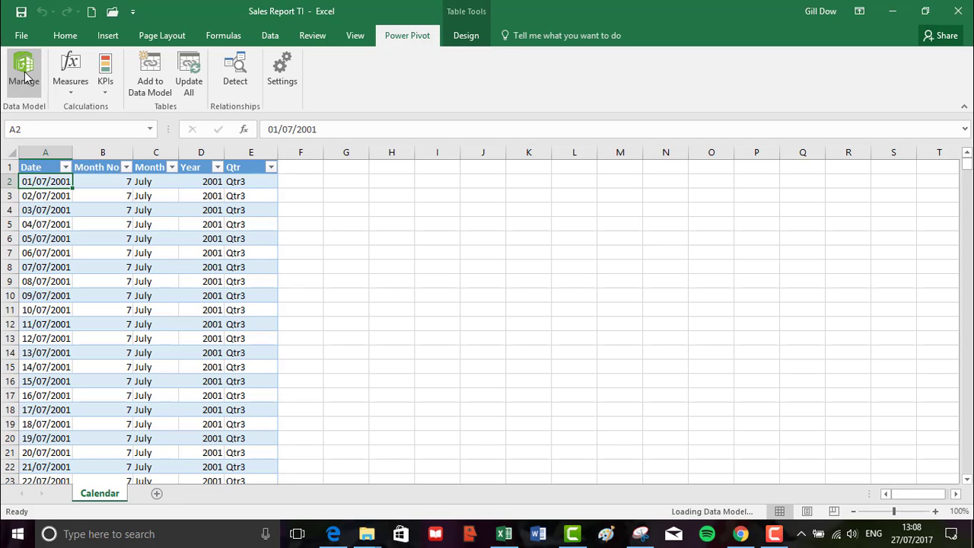
click(24, 73)
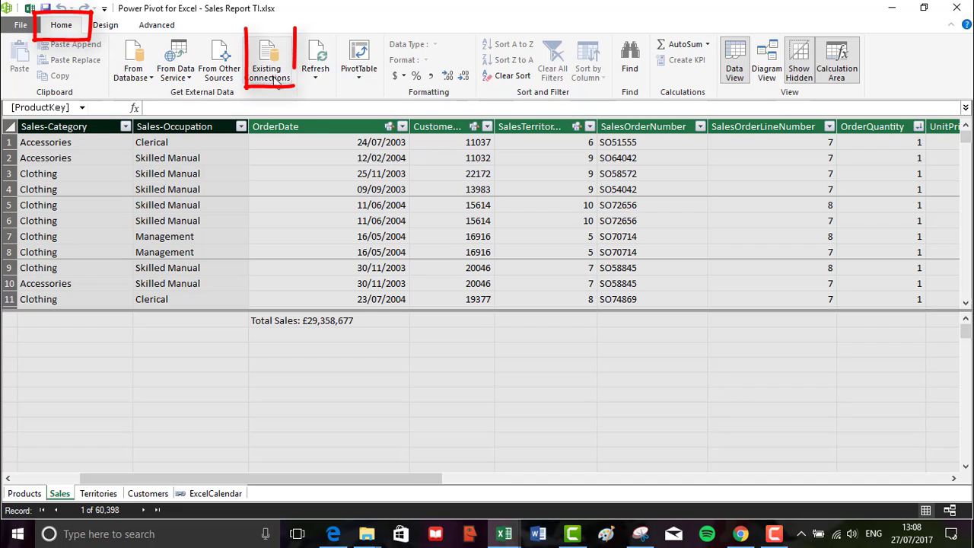
Repoint the Access AdventureWorks connection to the extracted AdventureWorks.accdb and save it
click(270, 61)
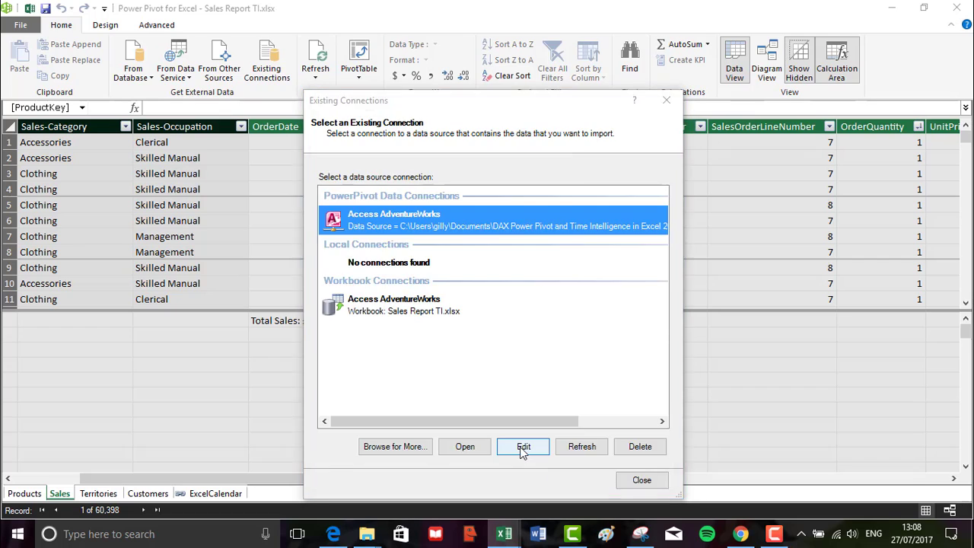
click(522, 446)
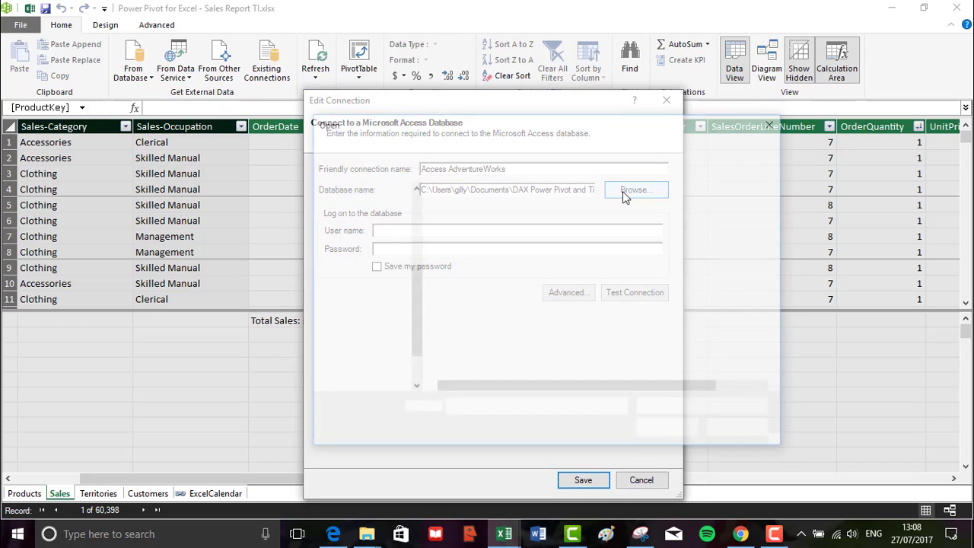
click(635, 189)
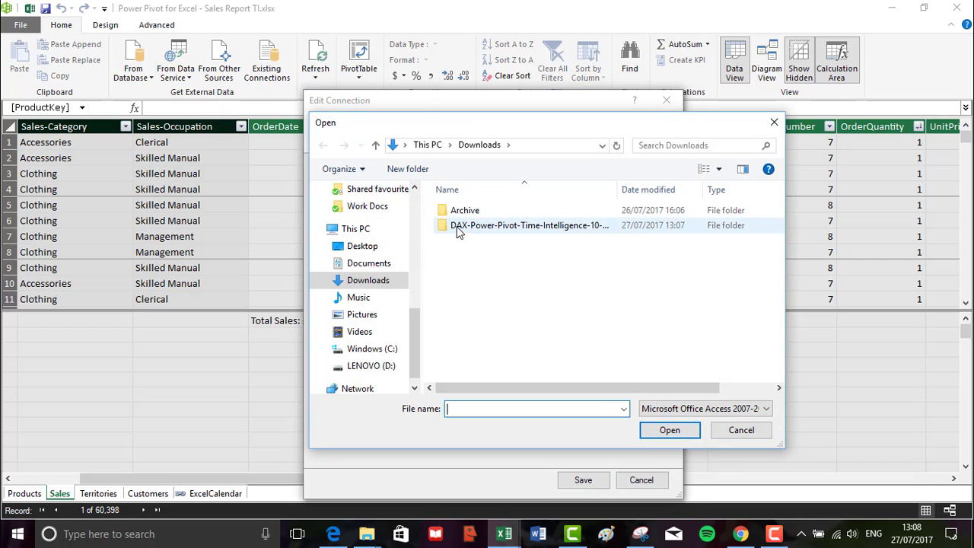
double_click(529, 225)
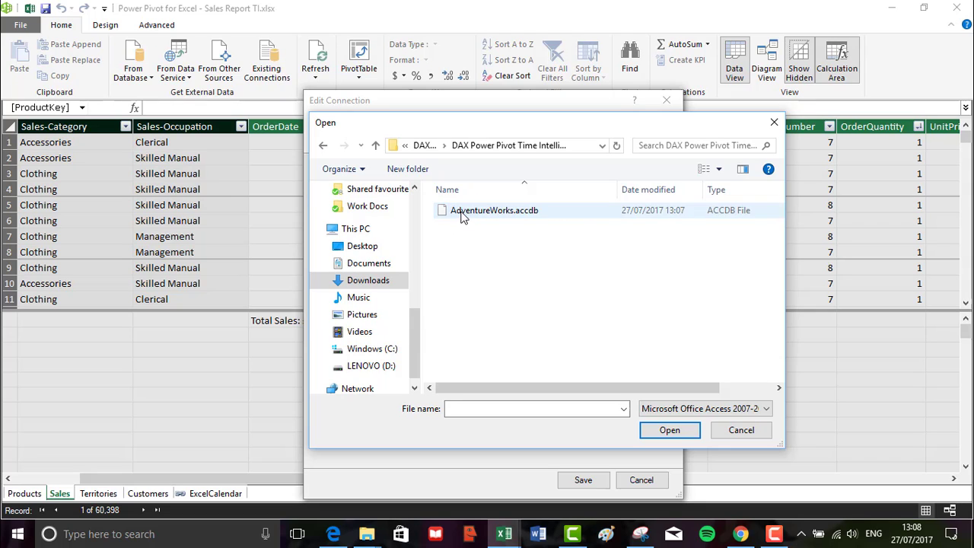
click(495, 210)
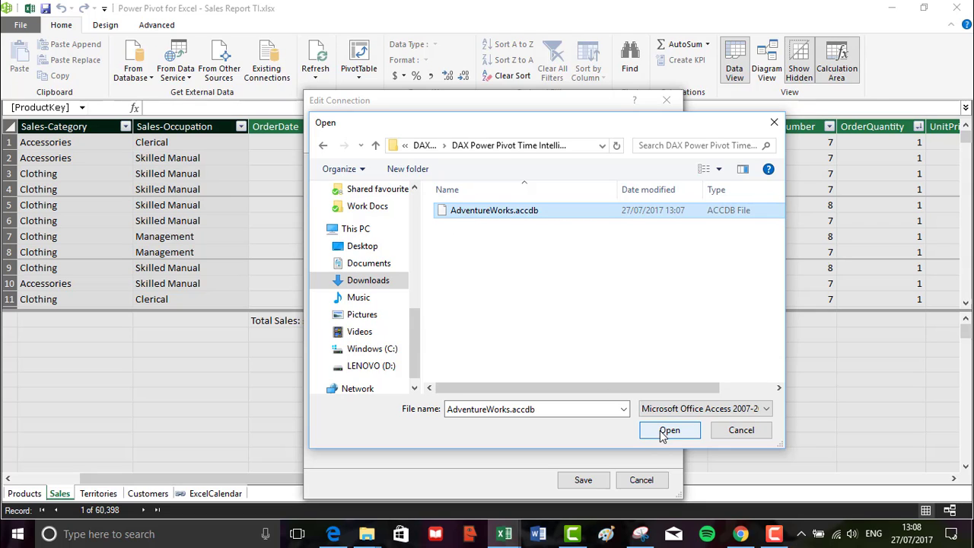
click(669, 430)
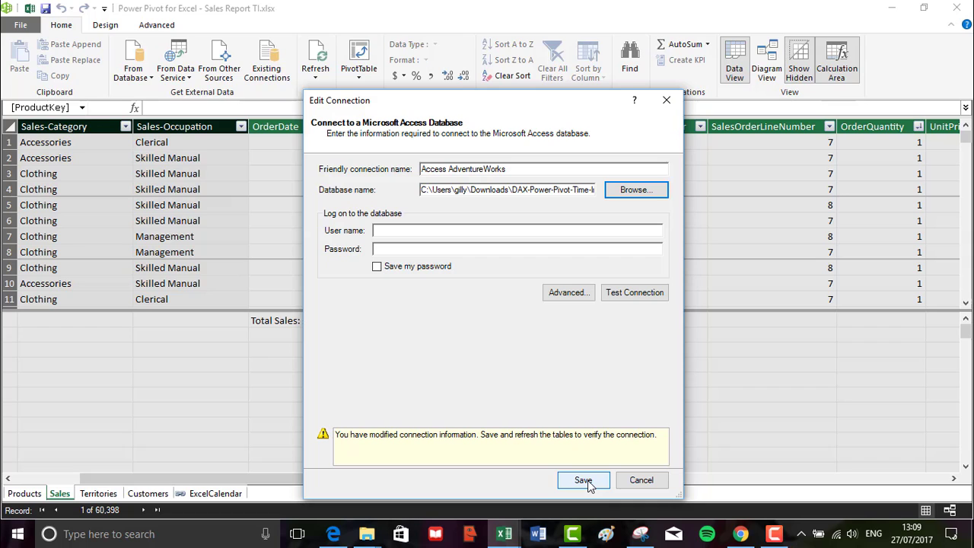
click(583, 479)
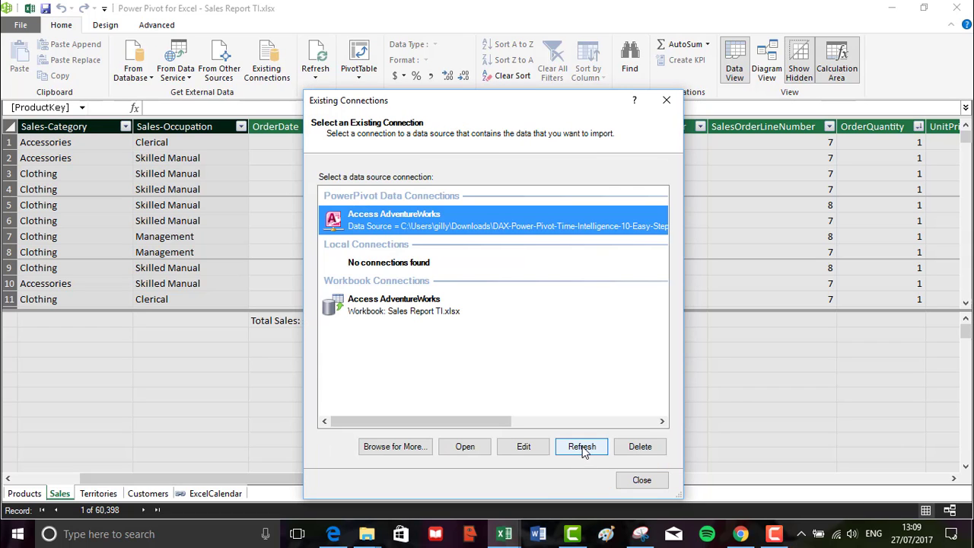
Refresh all four tables from the updated connection and close the dialogs
click(582, 447)
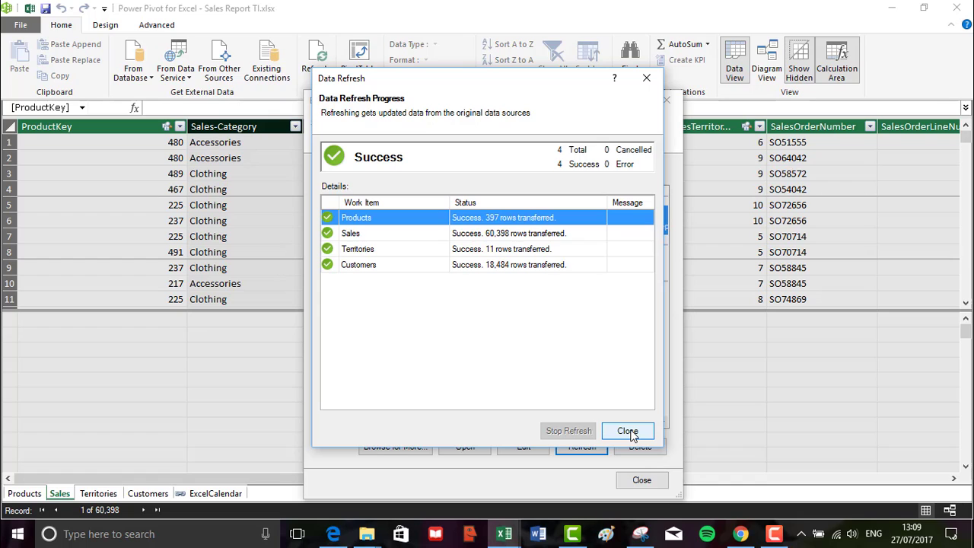
click(627, 431)
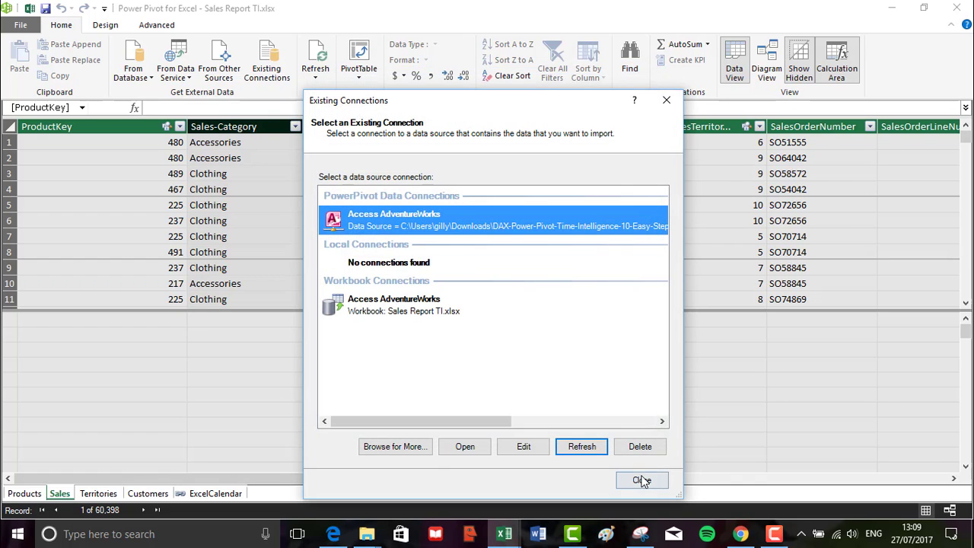
click(641, 480)
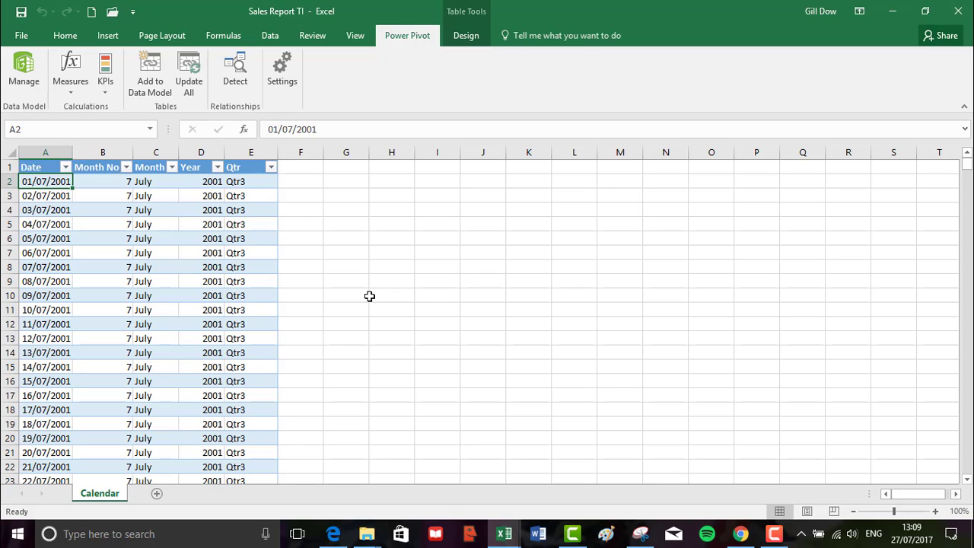
mouse_move(423, 481)
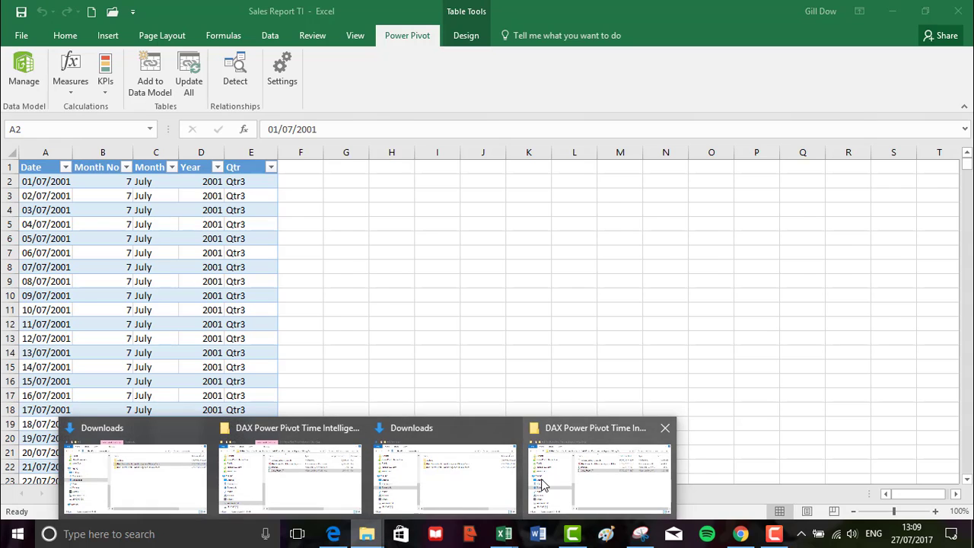
Open the DAX Power Pivot Time Intelligence PDF from the course folder
click(599, 472)
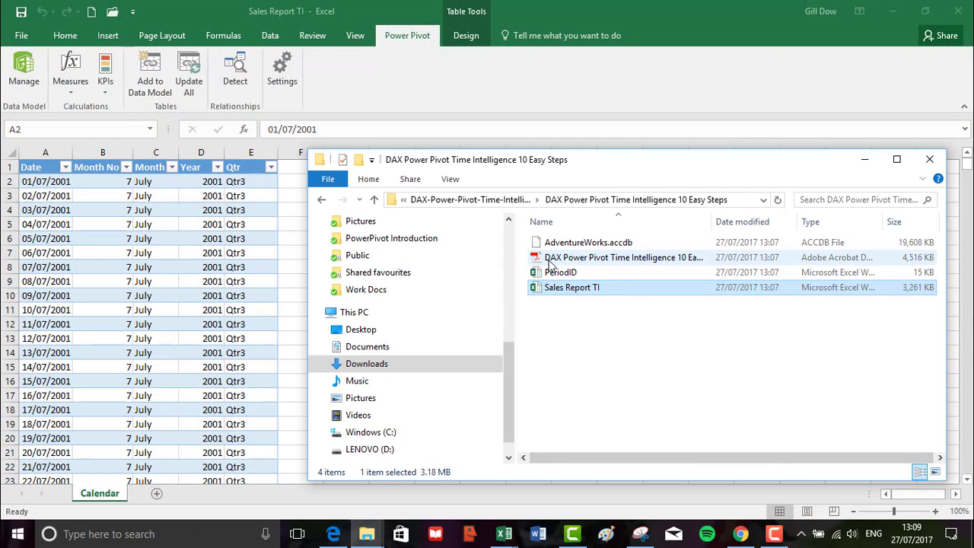
mouse_move(592, 263)
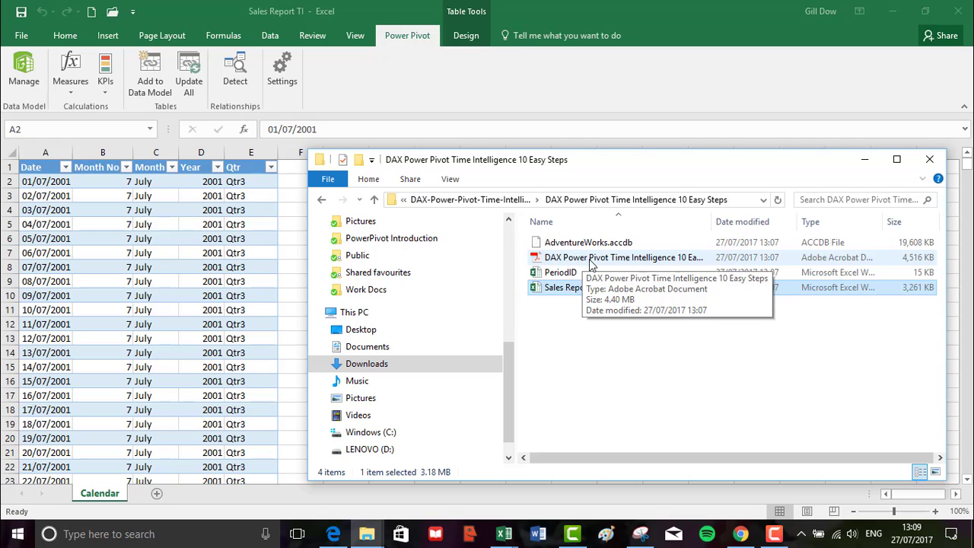
double_click(622, 257)
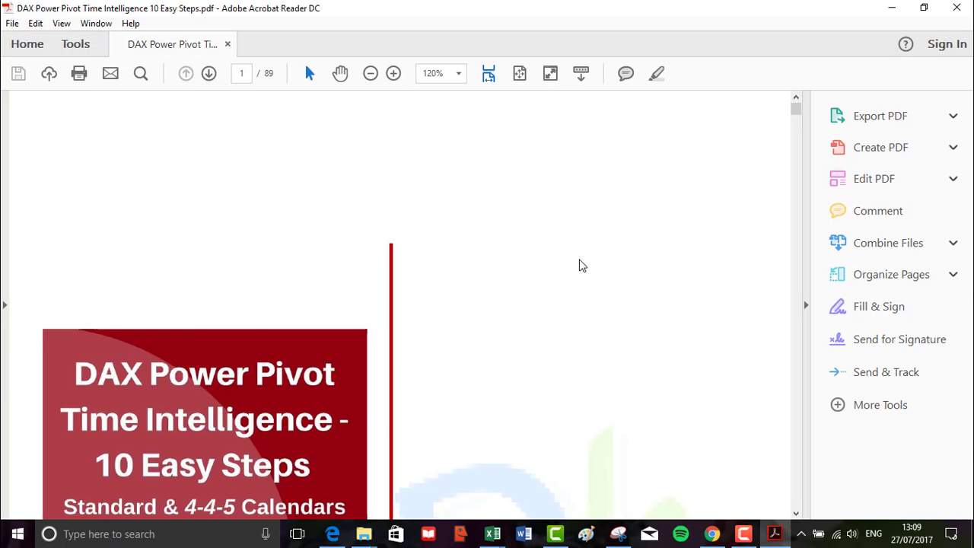
Zoom the PDF guide out to 75% and read through to page 18
click(879, 115)
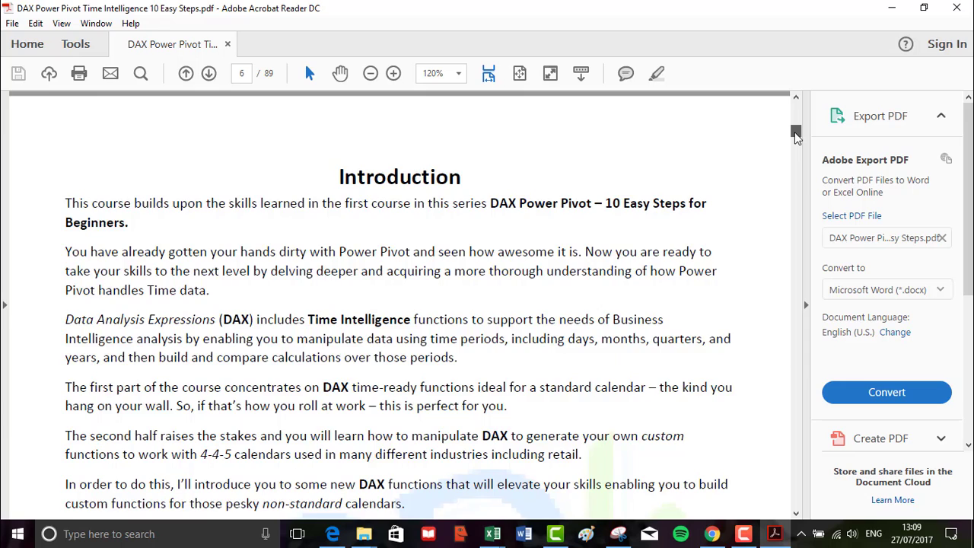
scroll(down, 3)
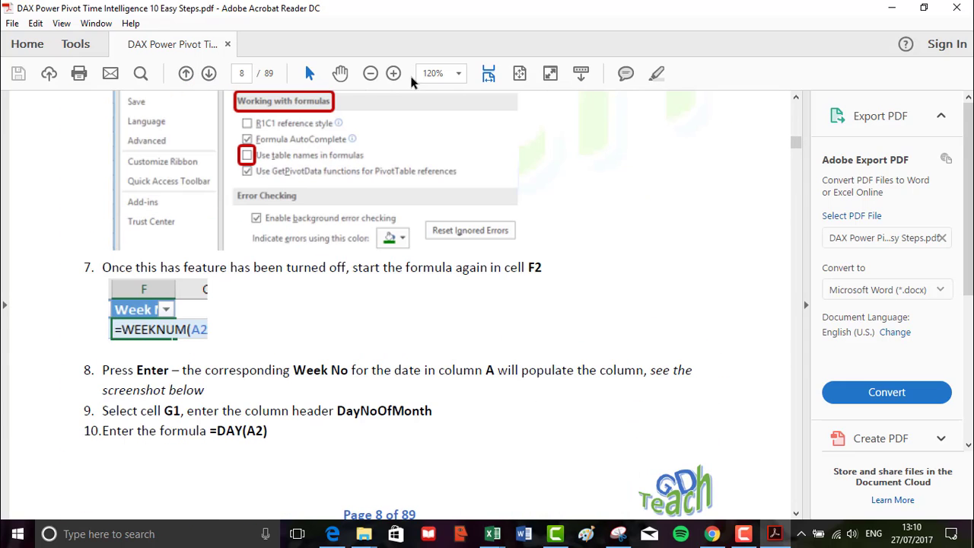
click(370, 73)
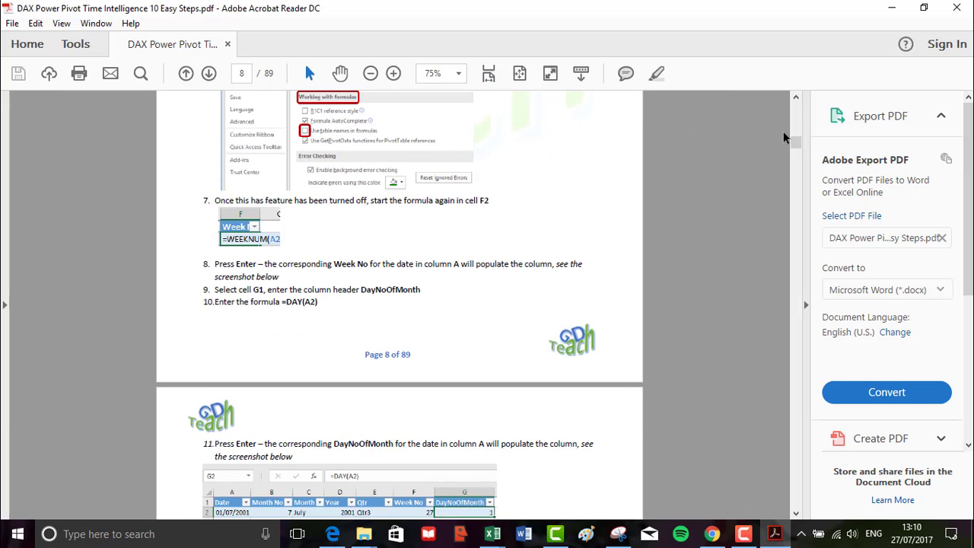
scroll(down, 3)
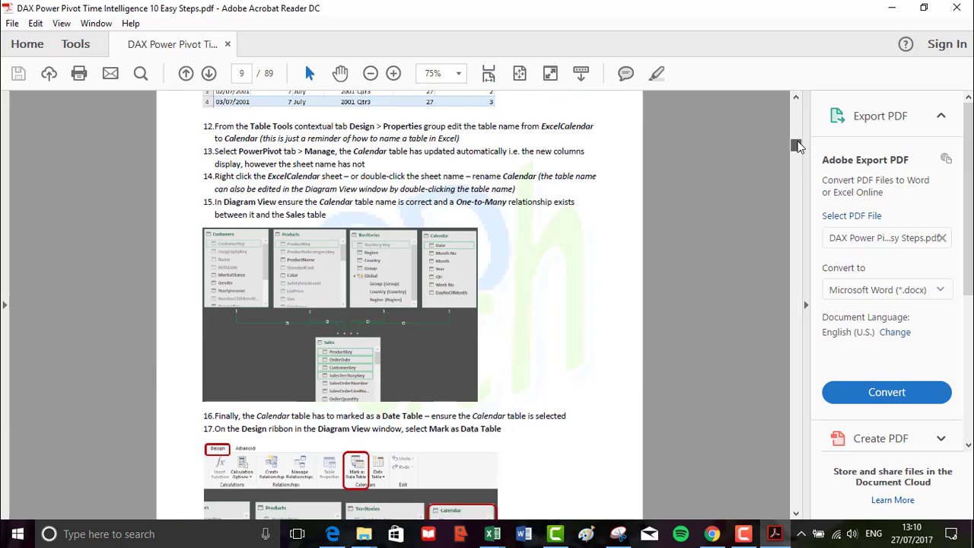
scroll(down, 3)
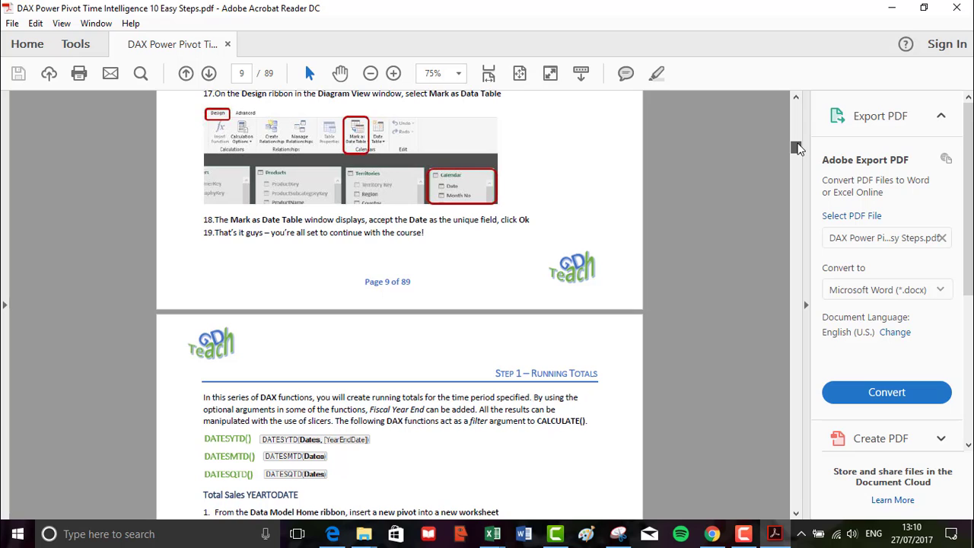
scroll(down, 3)
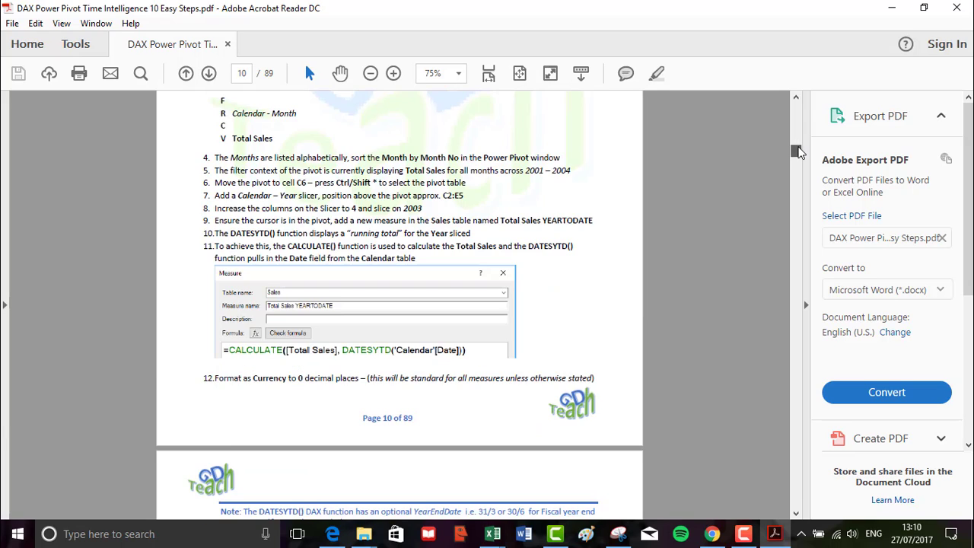
scroll(down, 3)
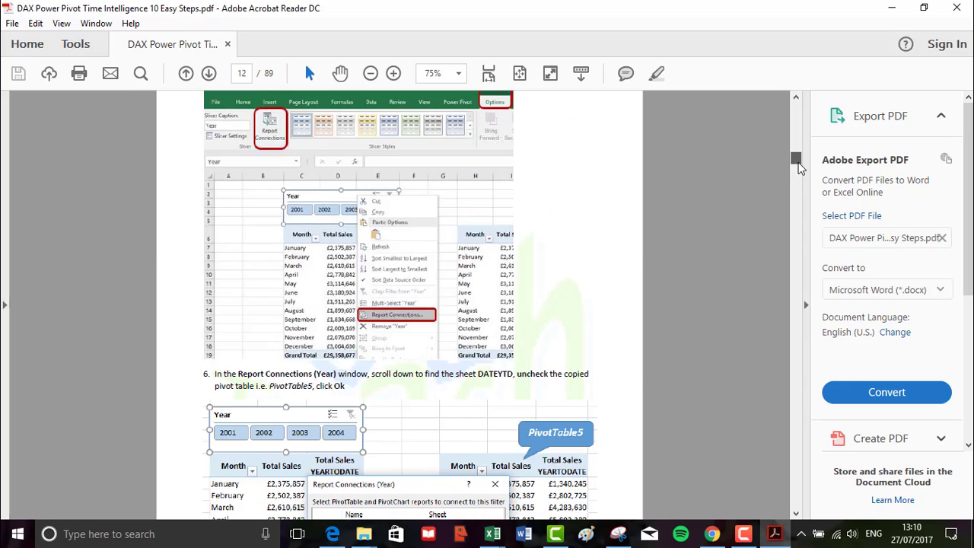
scroll(down, 3)
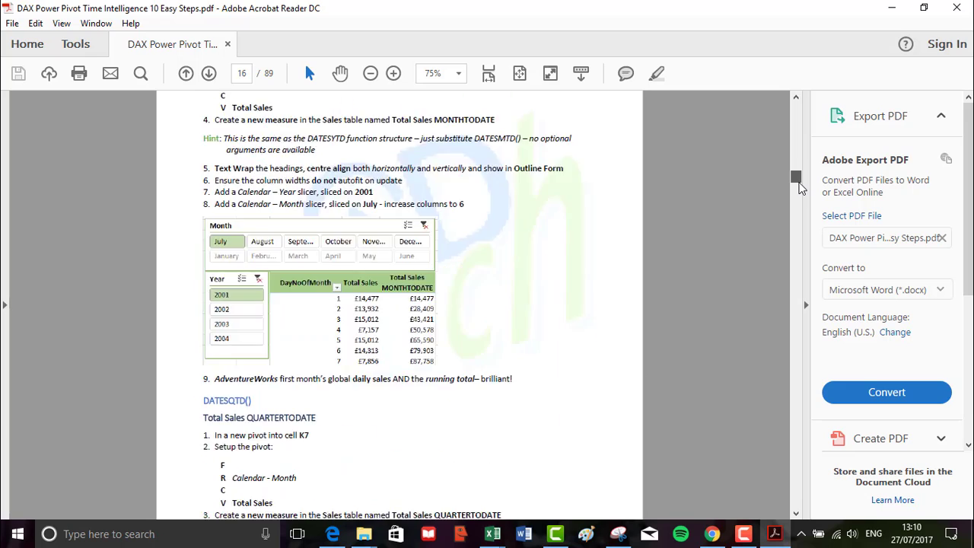
scroll(down, 3)
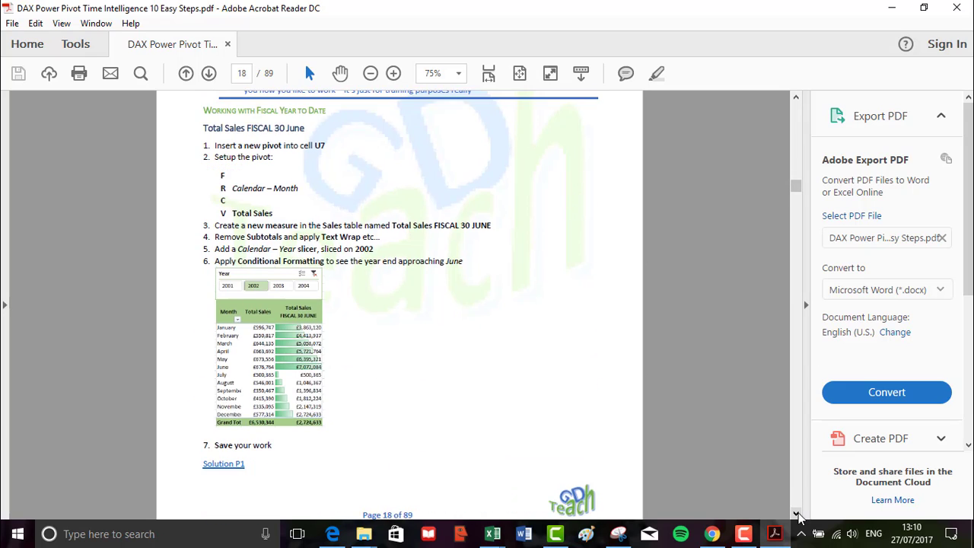
scroll(down, 3)
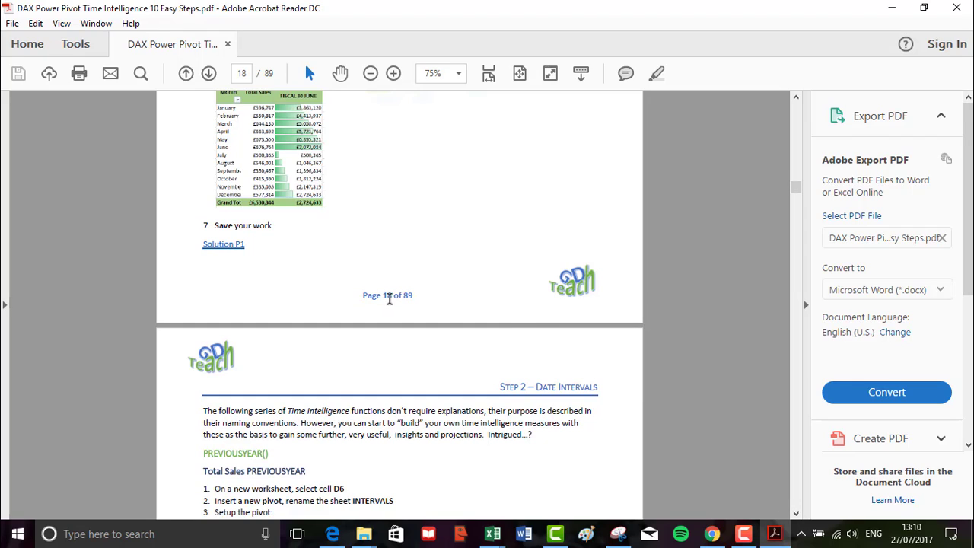
mouse_move(381, 221)
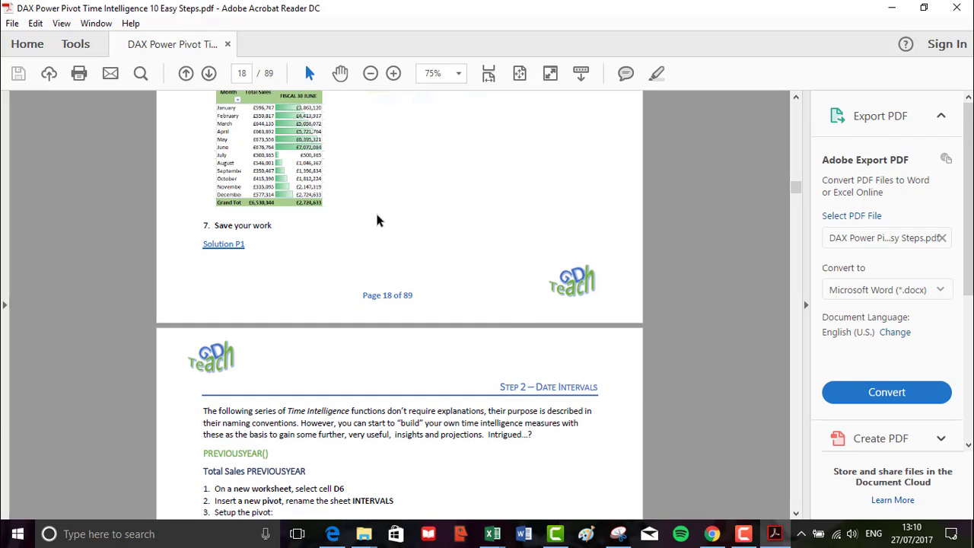
mouse_move(381, 204)
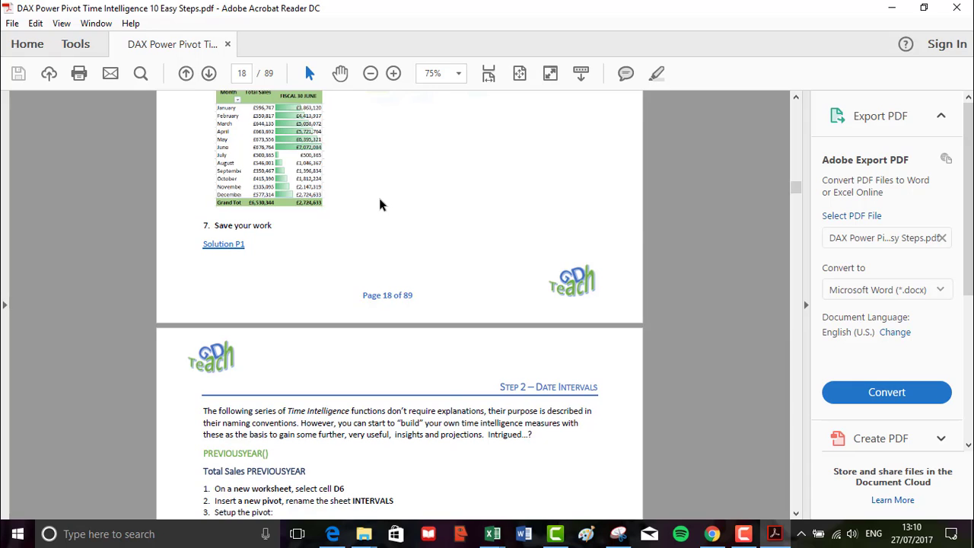
mouse_move(222, 258)
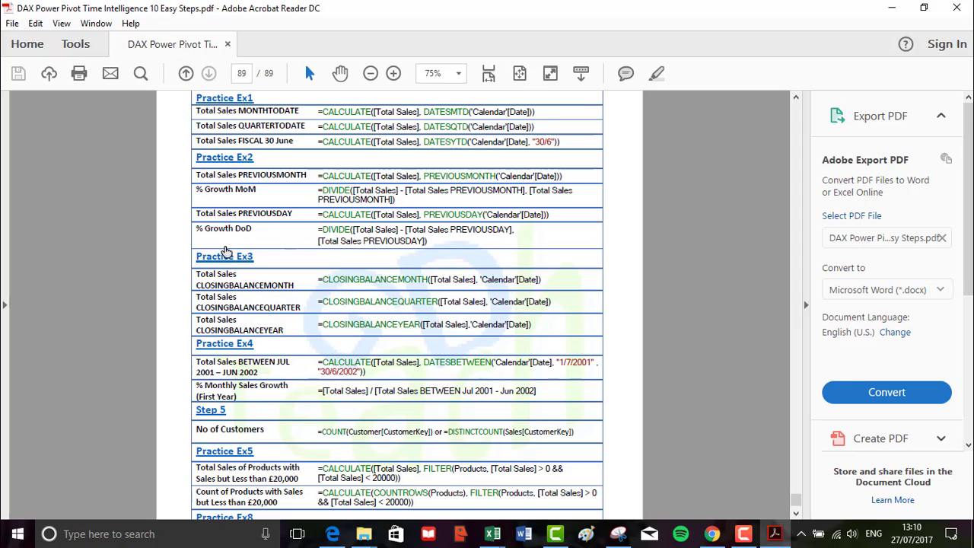
mouse_move(365, 130)
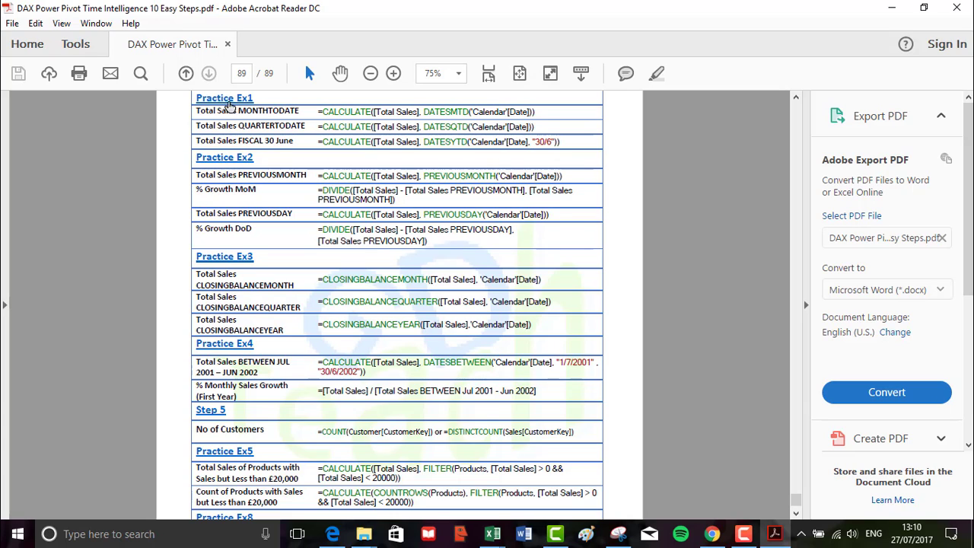
mouse_move(226, 107)
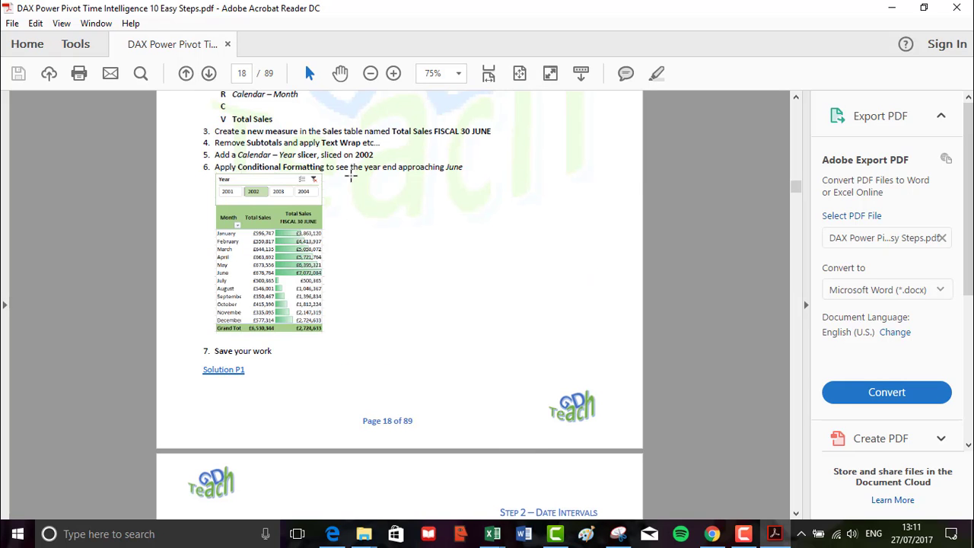
mouse_move(331, 299)
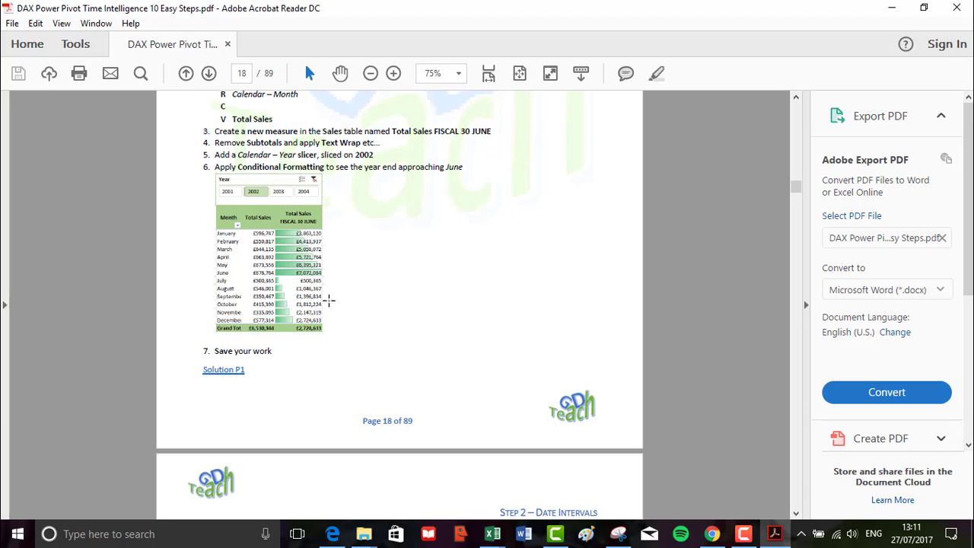
mouse_move(327, 355)
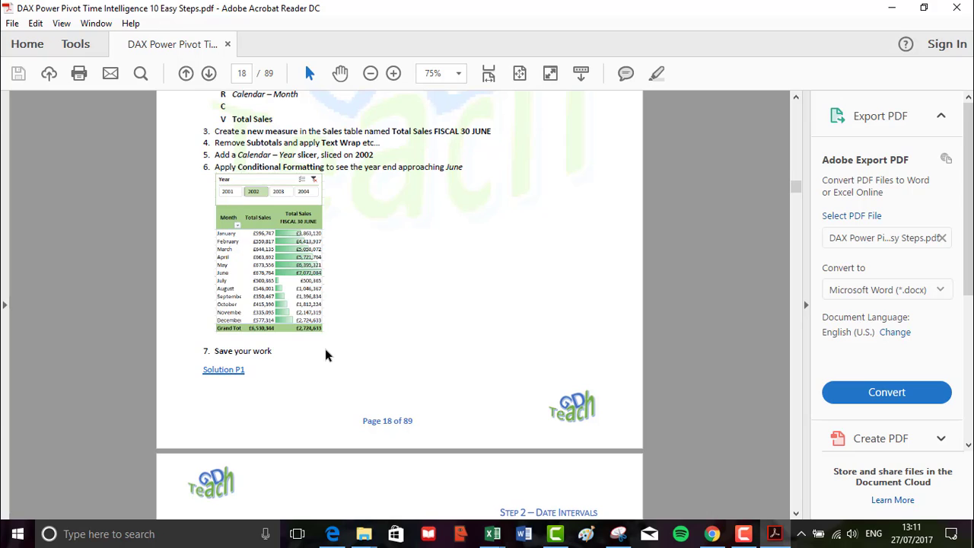
mouse_move(248, 370)
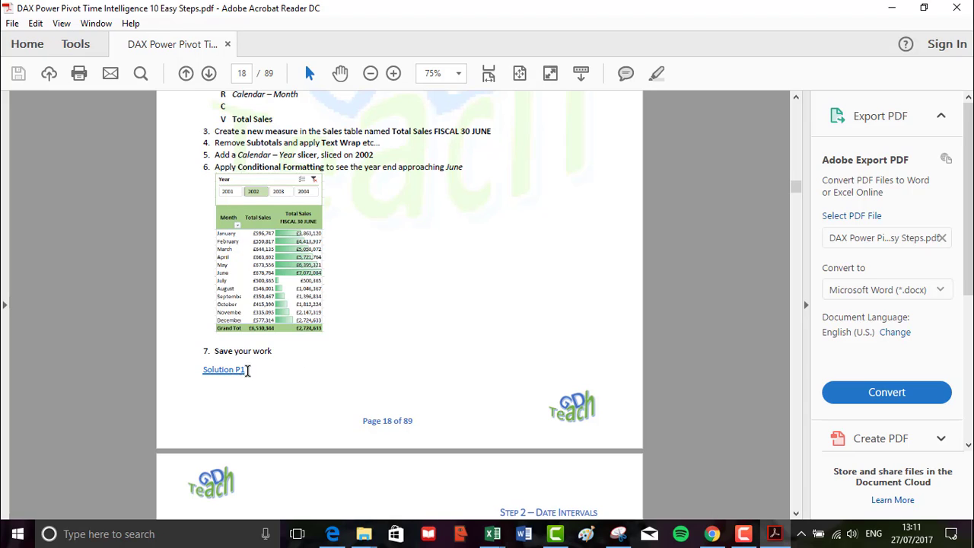
mouse_move(306, 362)
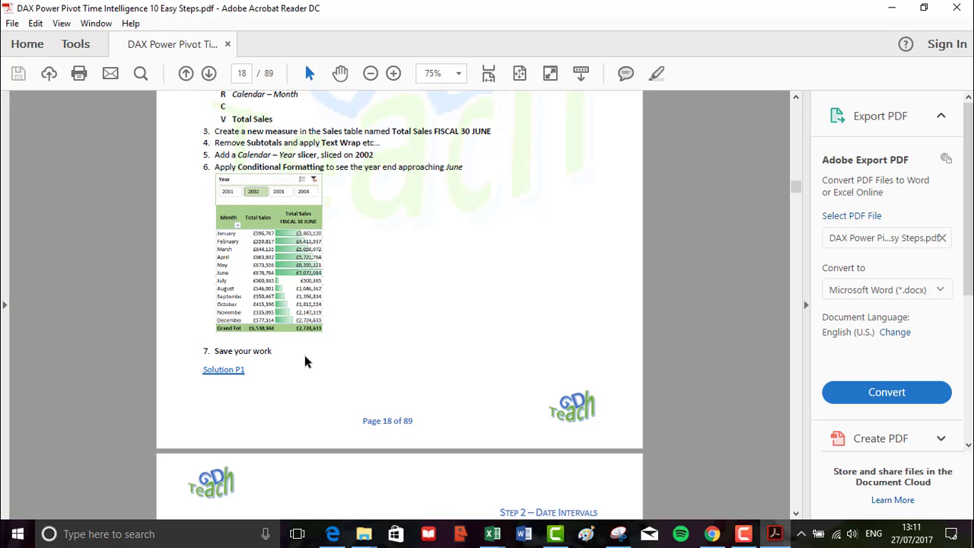
Scroll the guide to page 19, Step 2 – Date Intervals with PREVIOUSYEAR
scroll(down, 3)
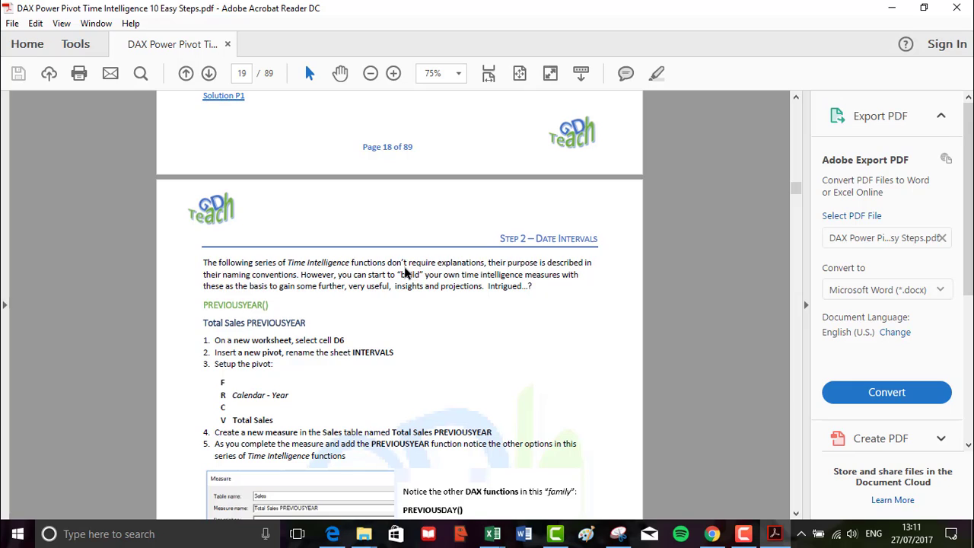
scroll(down, 3)
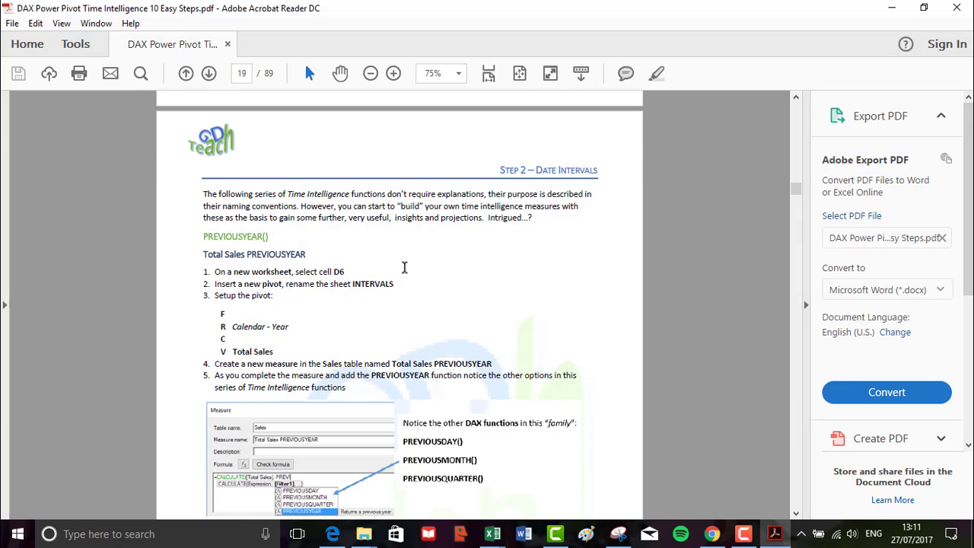